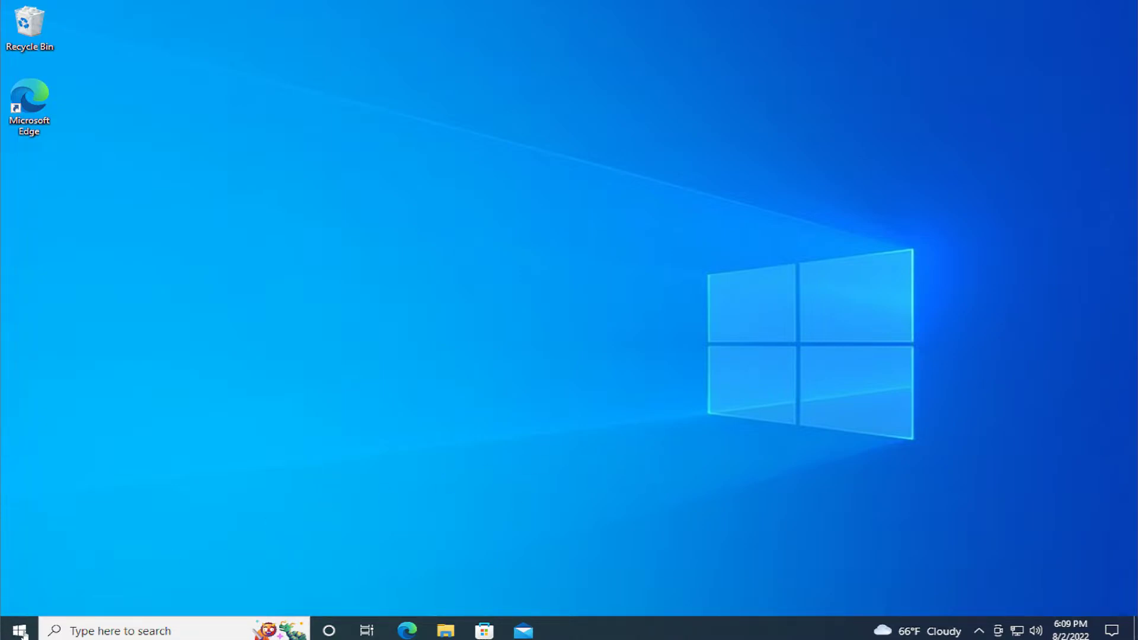
# Step: Search the Start menu for 'powers' and run Windows PowerShell as administrator
pyautogui.click(15, 630)
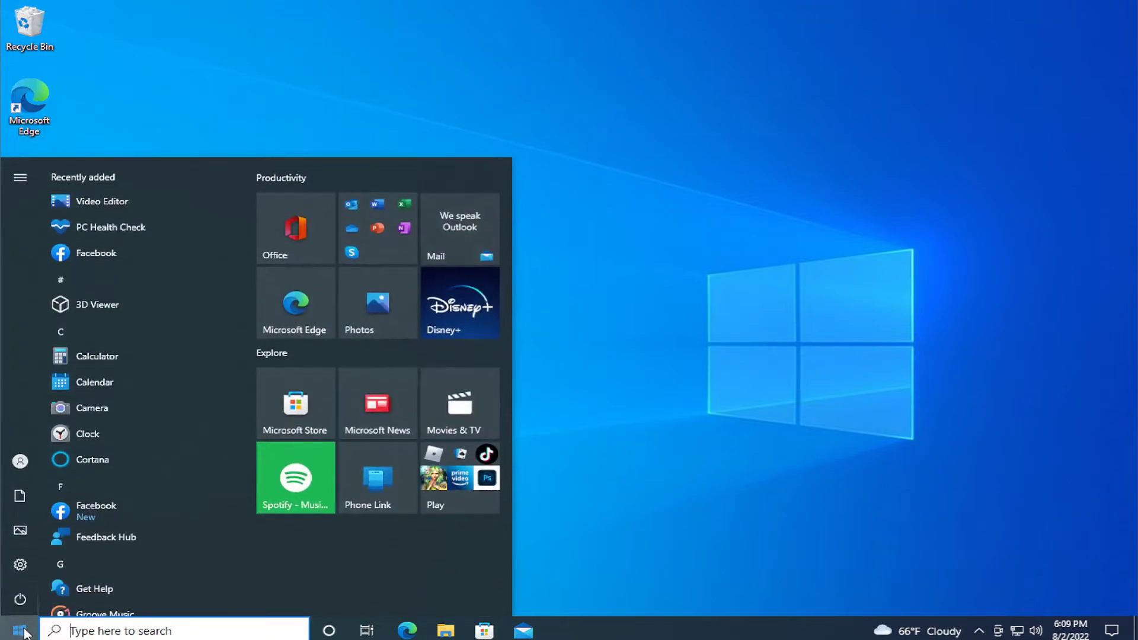
pyautogui.write('powers')
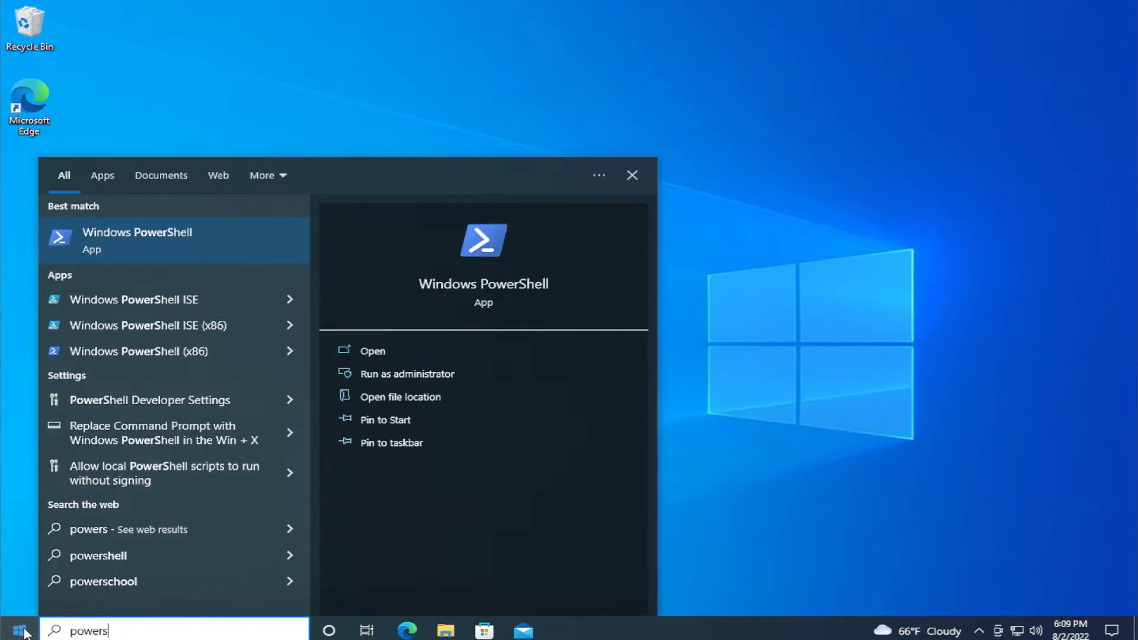
pyautogui.rightClick(137, 240)
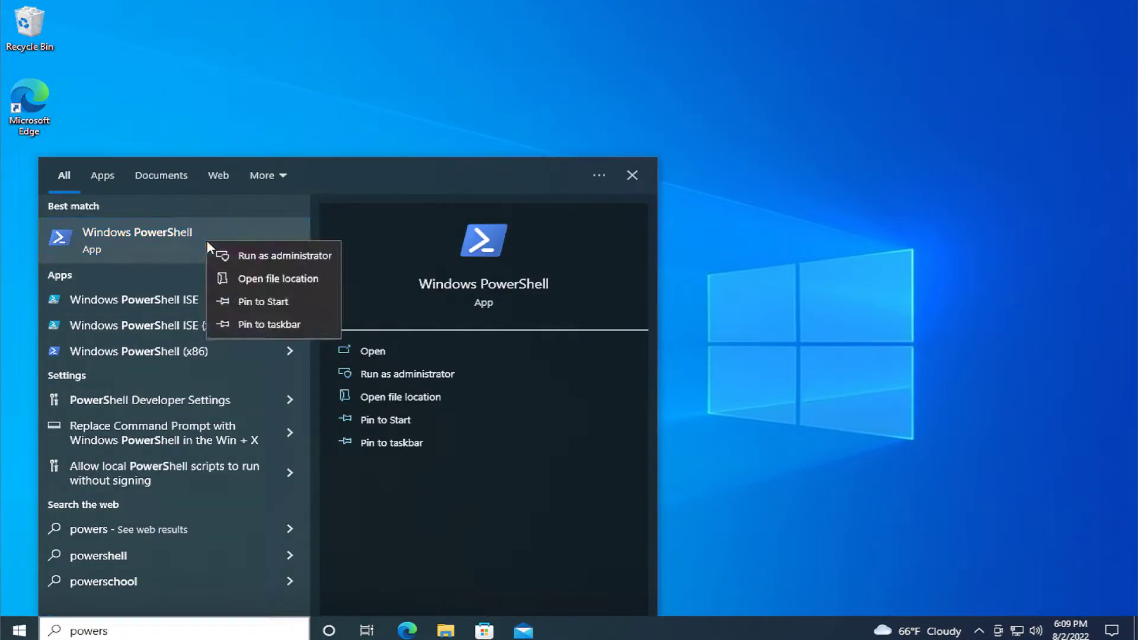
pyautogui.moveTo(284, 256)
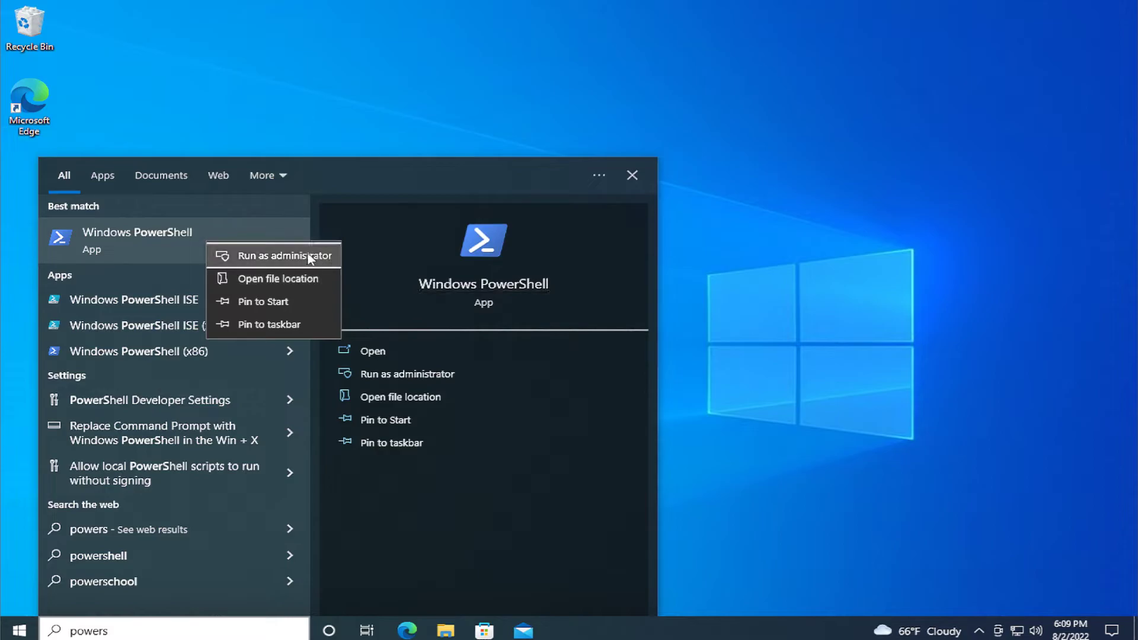
pyautogui.click(279, 255)
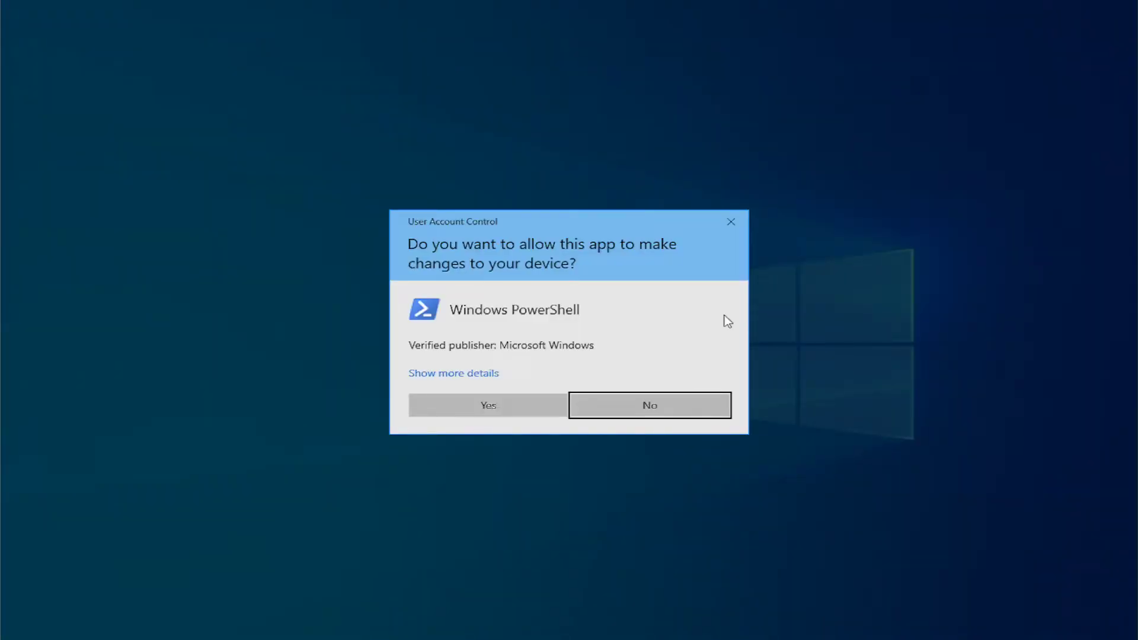
pyautogui.moveTo(565, 388)
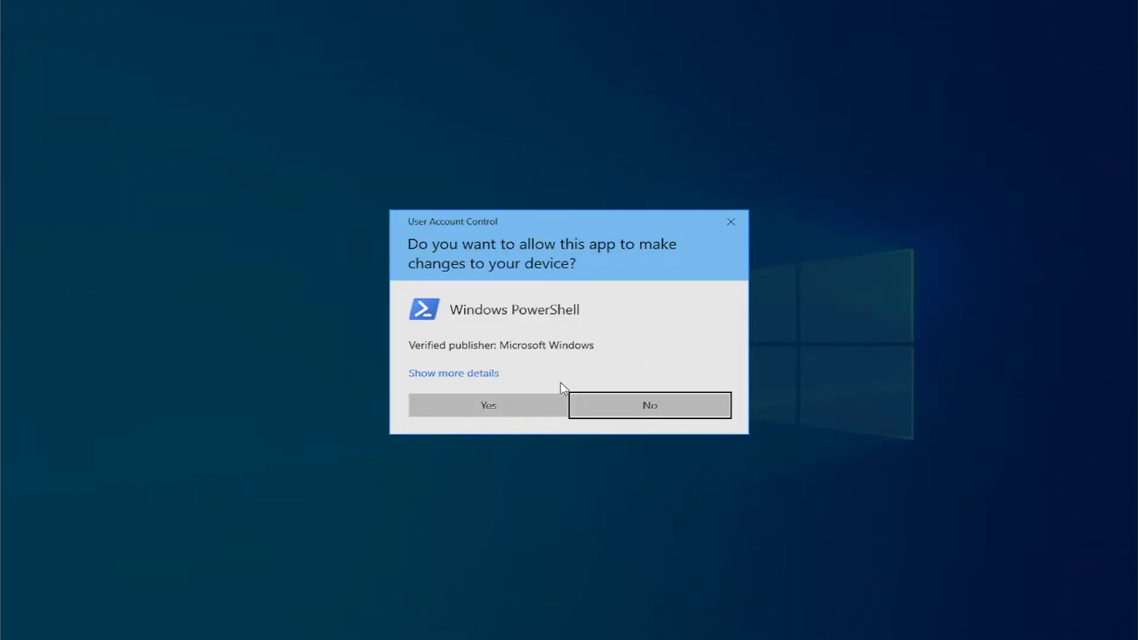
# Step: Approve the User Account Control prompt, then close the Administrator PowerShell window
pyautogui.click(487, 405)
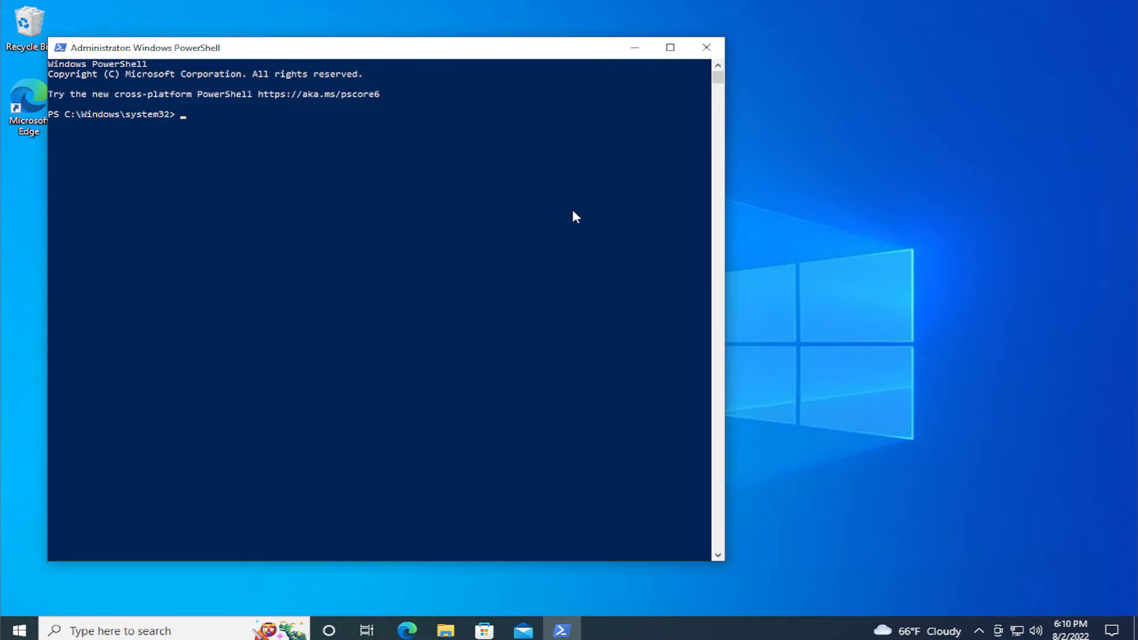
pyautogui.moveTo(705, 47)
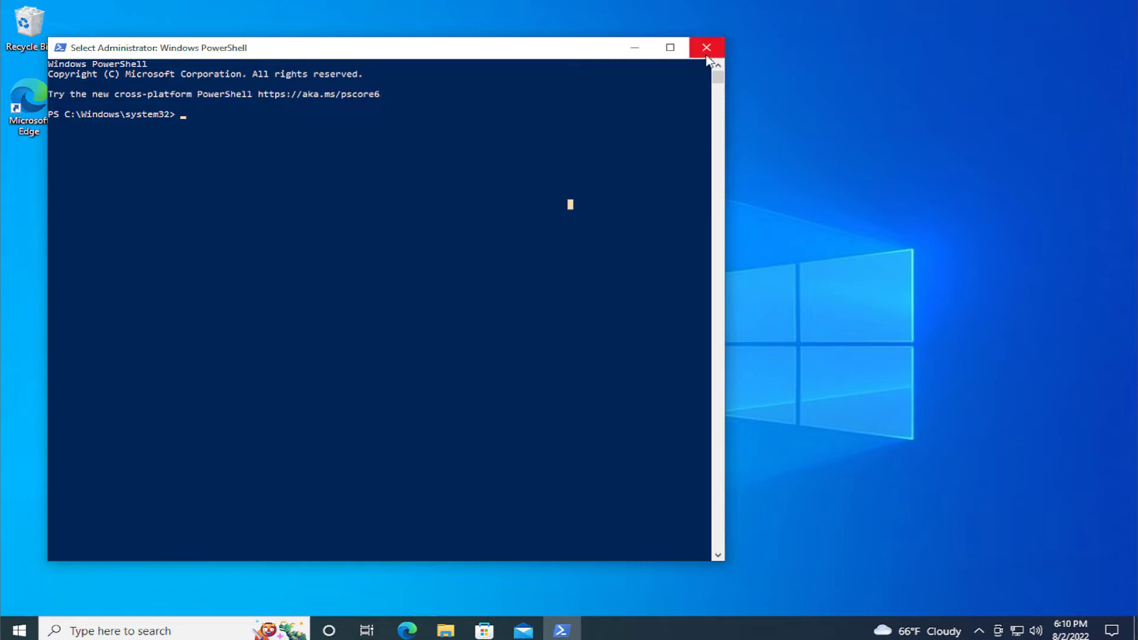
pyautogui.click(705, 47)
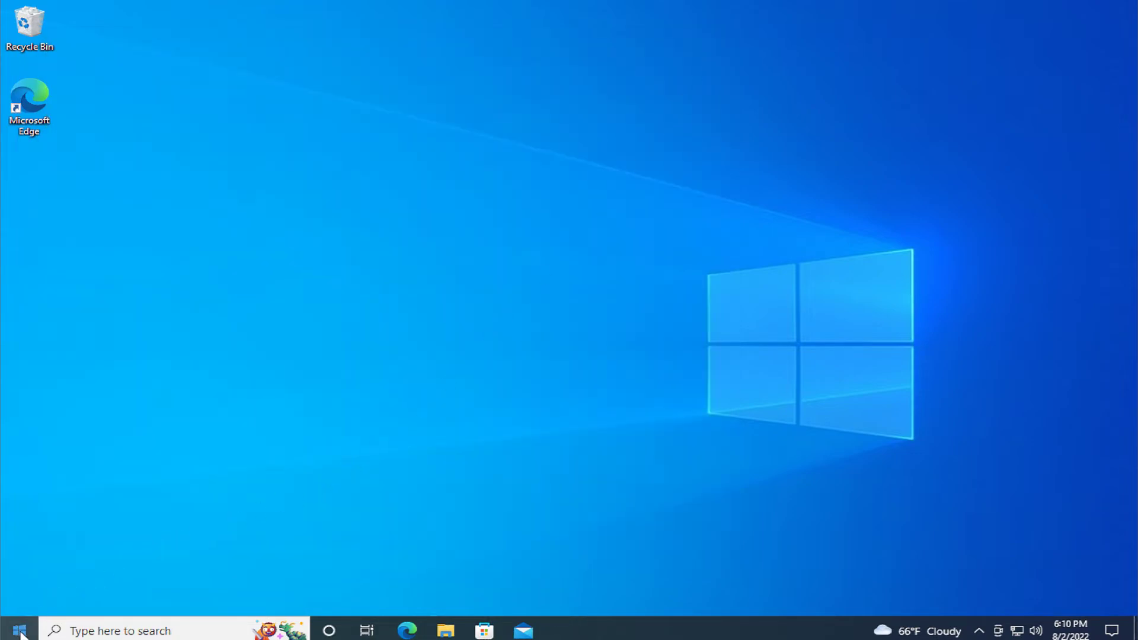
# Step: Launch Windows PowerShell (Admin) from the Win+X quick links menu and approve elevation
pyautogui.rightClick(14, 628)
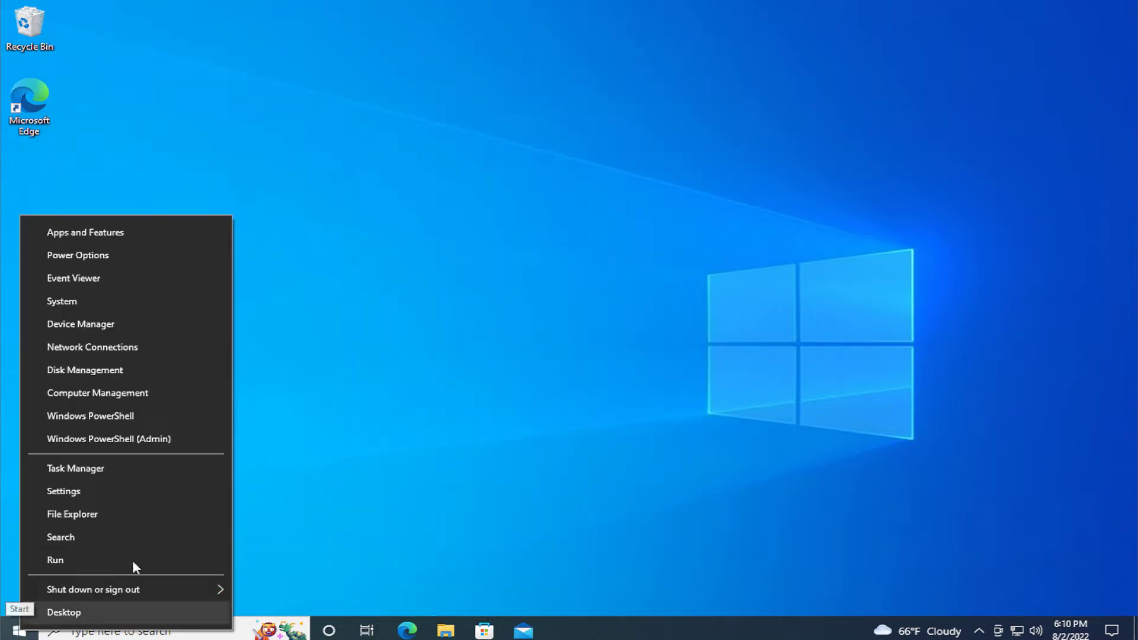
pyautogui.moveTo(128, 439)
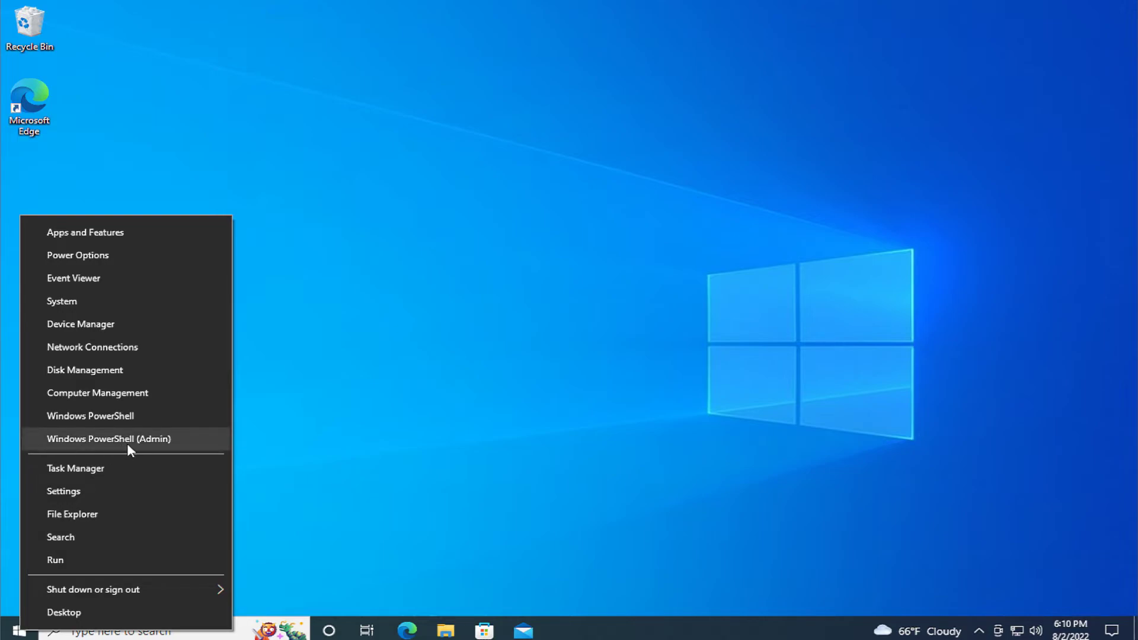
pyautogui.click(110, 438)
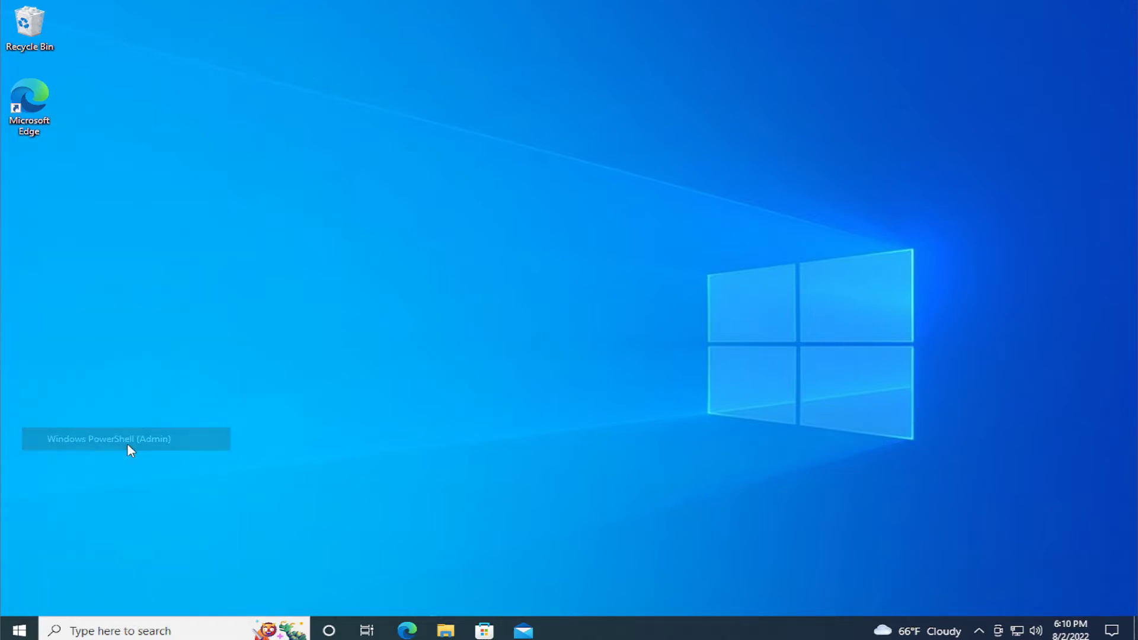
pyautogui.click(125, 438)
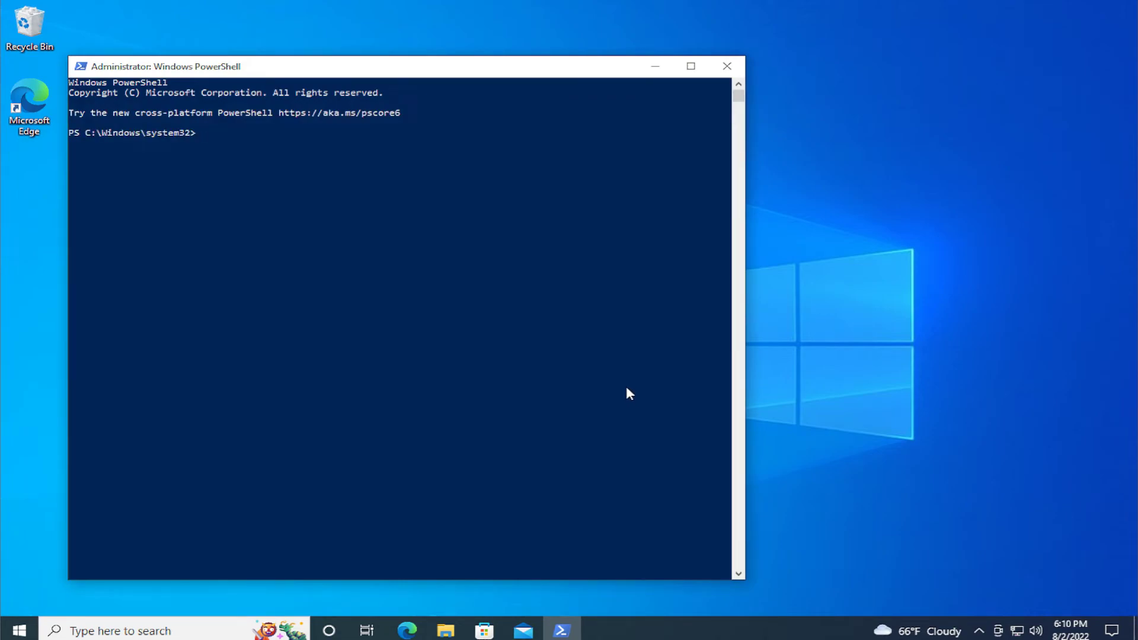
pyautogui.click(82, 66)
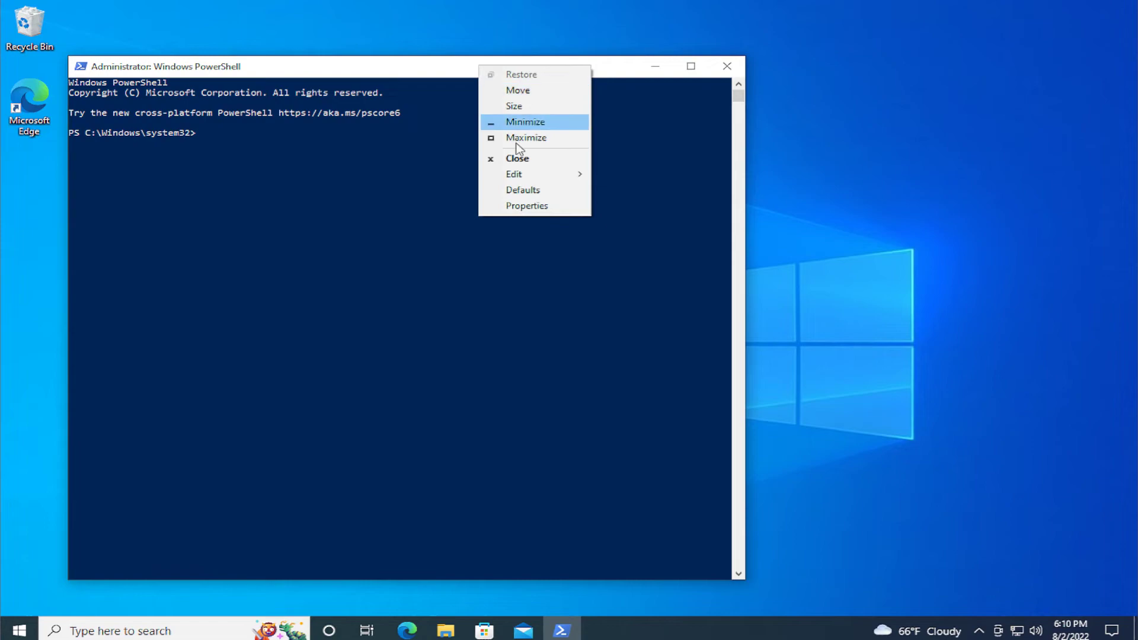
pyautogui.click(513, 173)
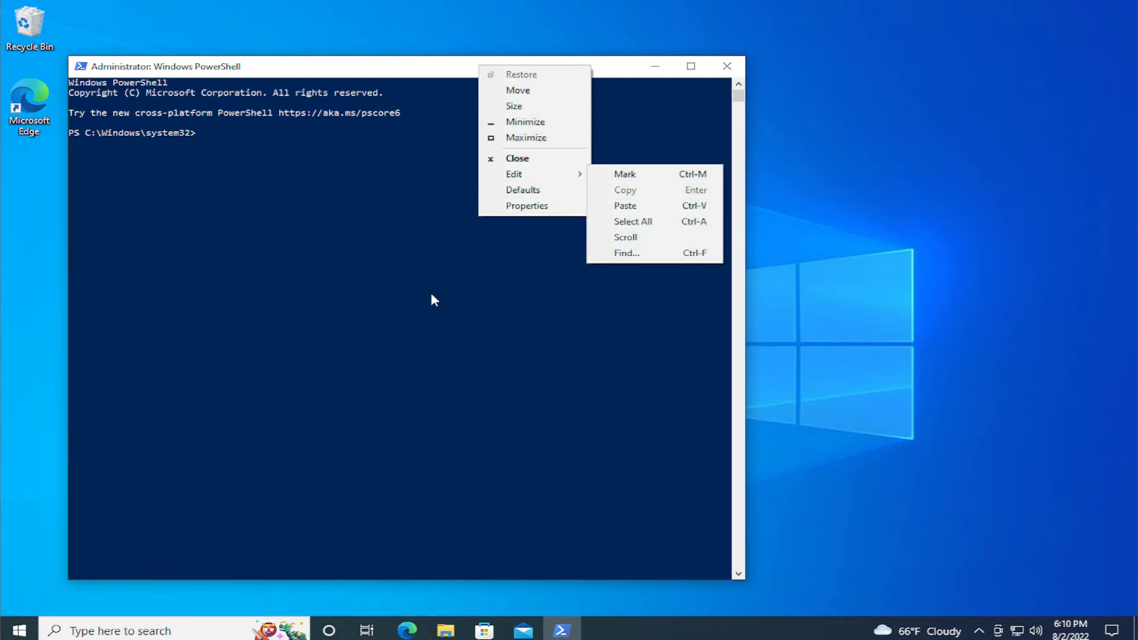
pyautogui.click(432, 294)
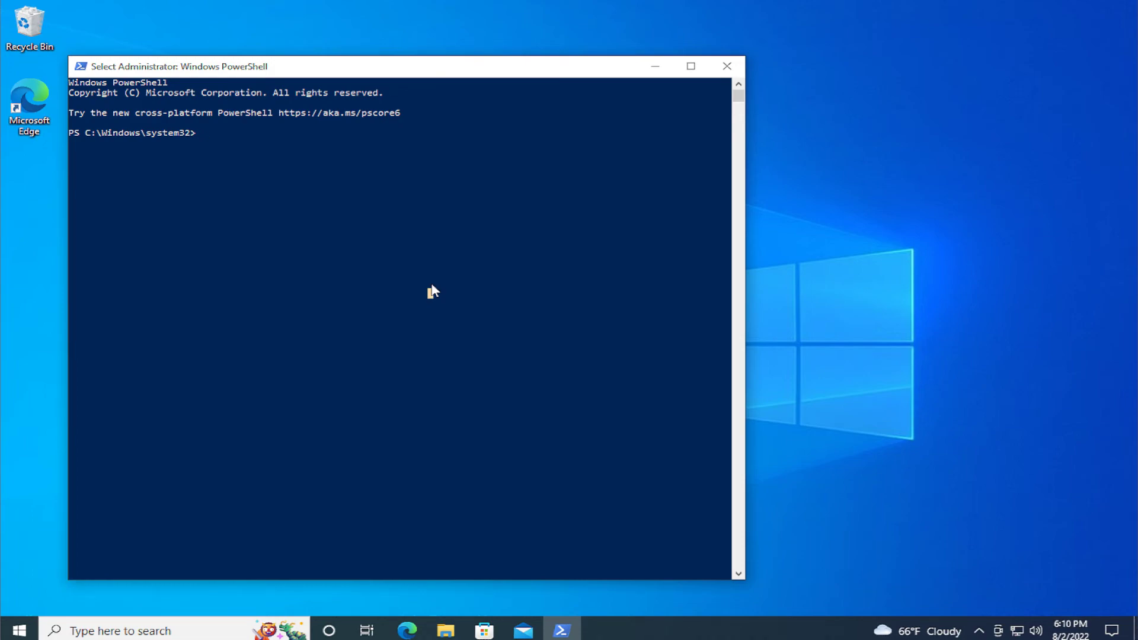
pyautogui.moveTo(456, 336)
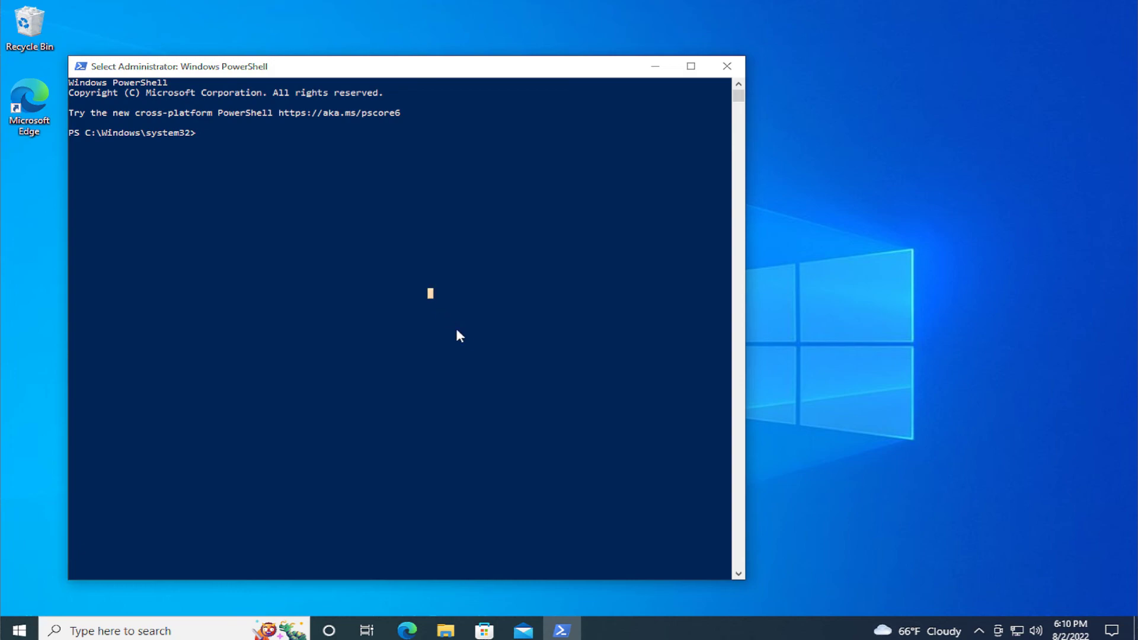
pyautogui.click(727, 65)
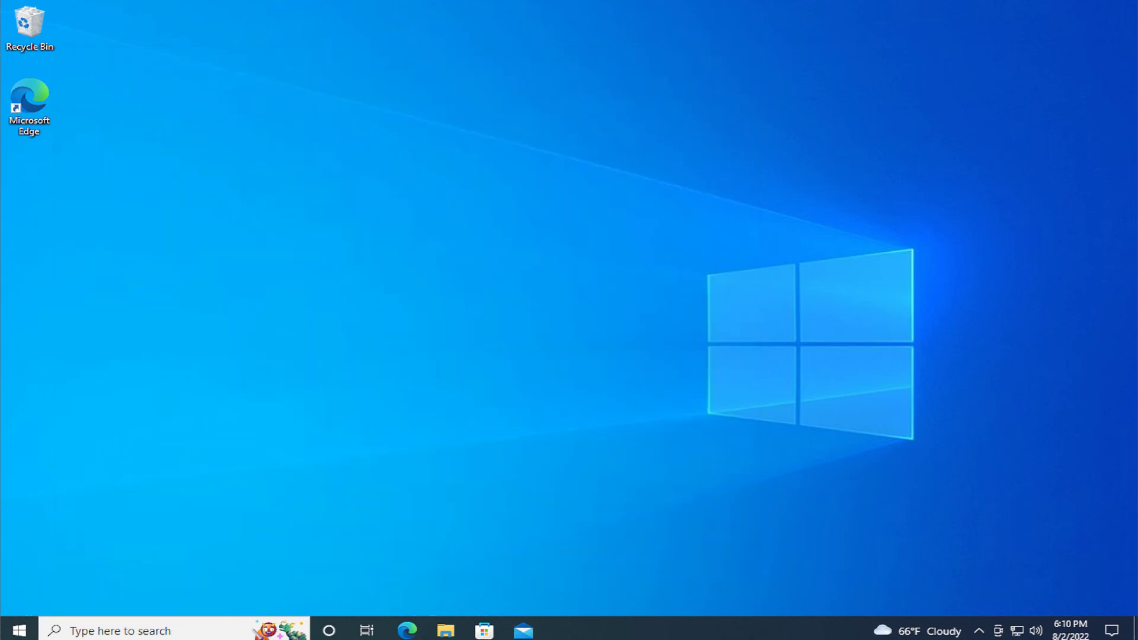